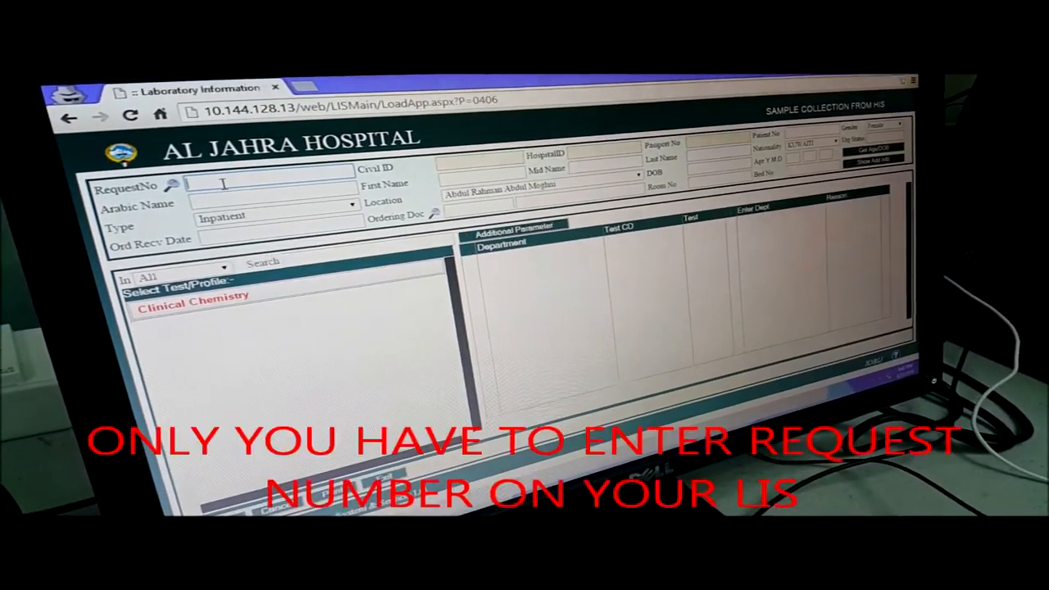
- Enter request number 1073 in the LIS sample collection form
{"action": "type", "text": "1073"}
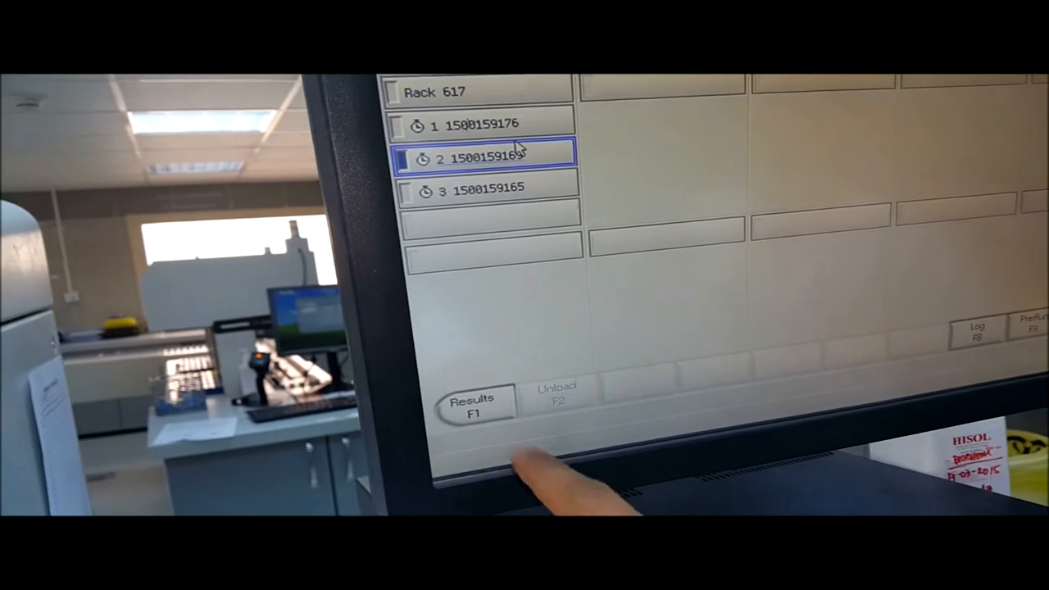
- Show Rack 617's second tube results with NA, K, CL, CO2, BUNm, CREm, URIC, TPm pending
{"action": "left_click", "coordinate": [472, 406]}
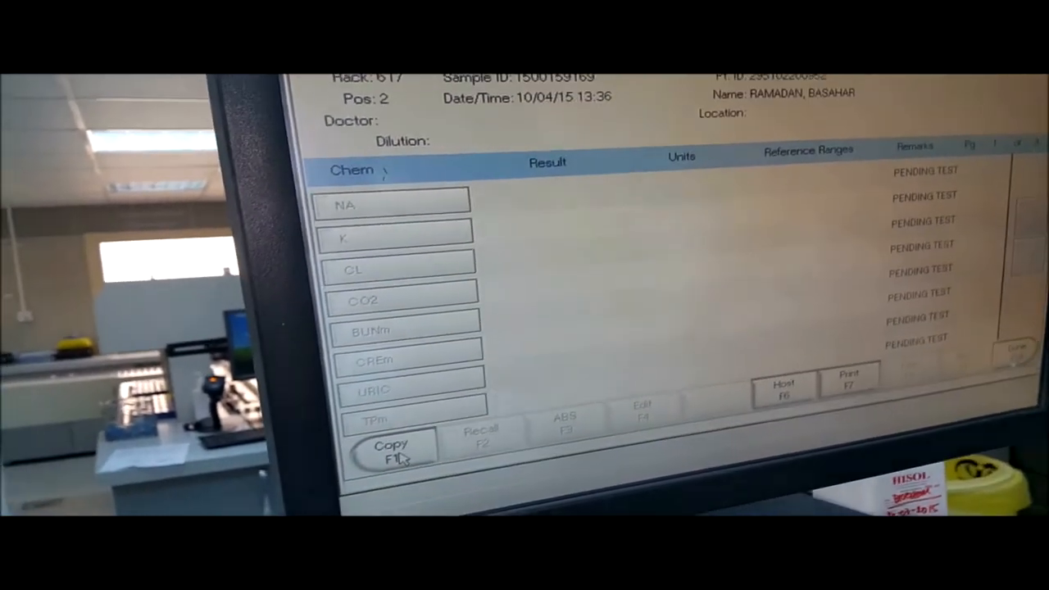